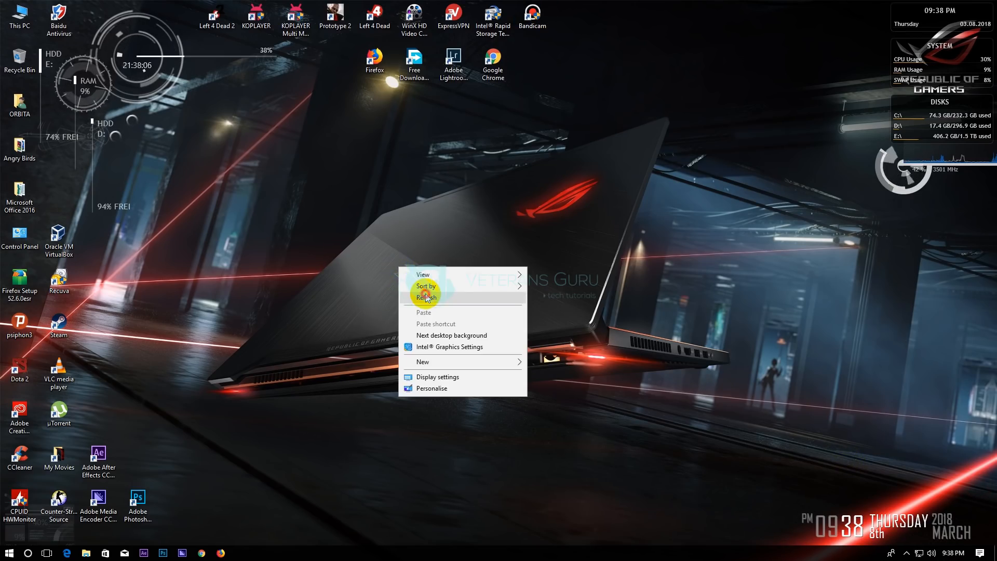
Search 'ser' from the taskbar to bring up the Services console.
{"action": "left_click", "coordinate": [426, 297]}
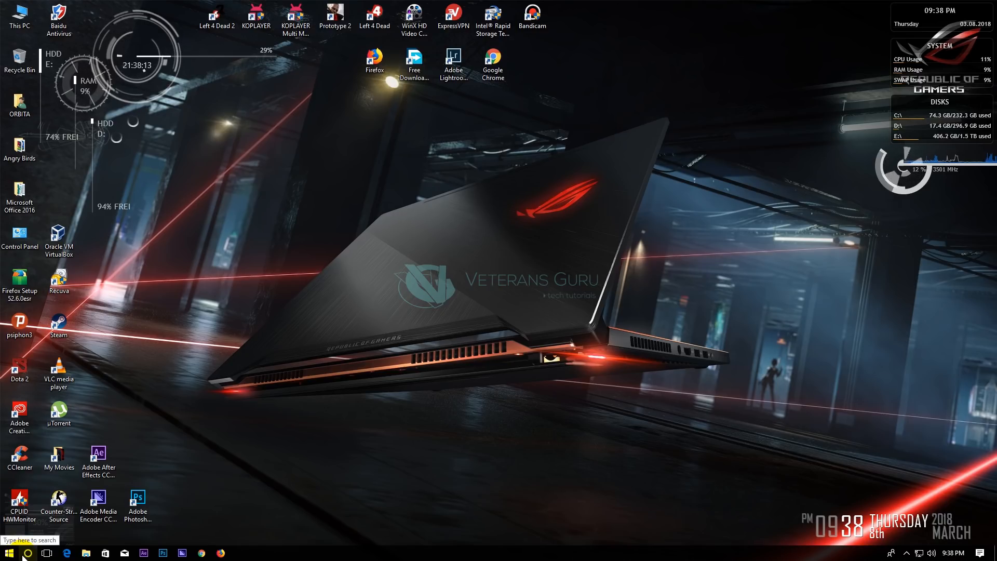
{"action": "left_click", "coordinate": [27, 553]}
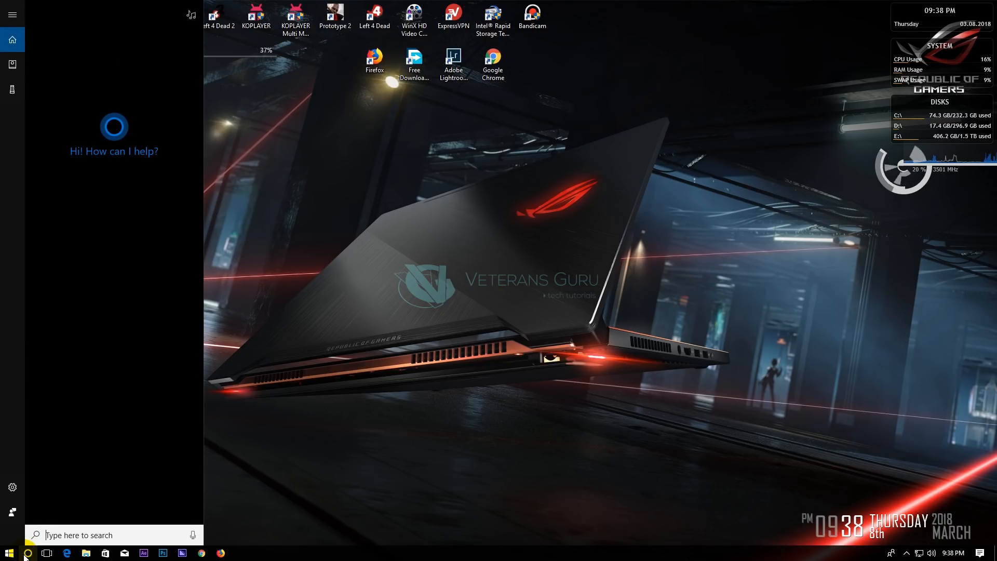
{"action": "type", "text": "ser"}
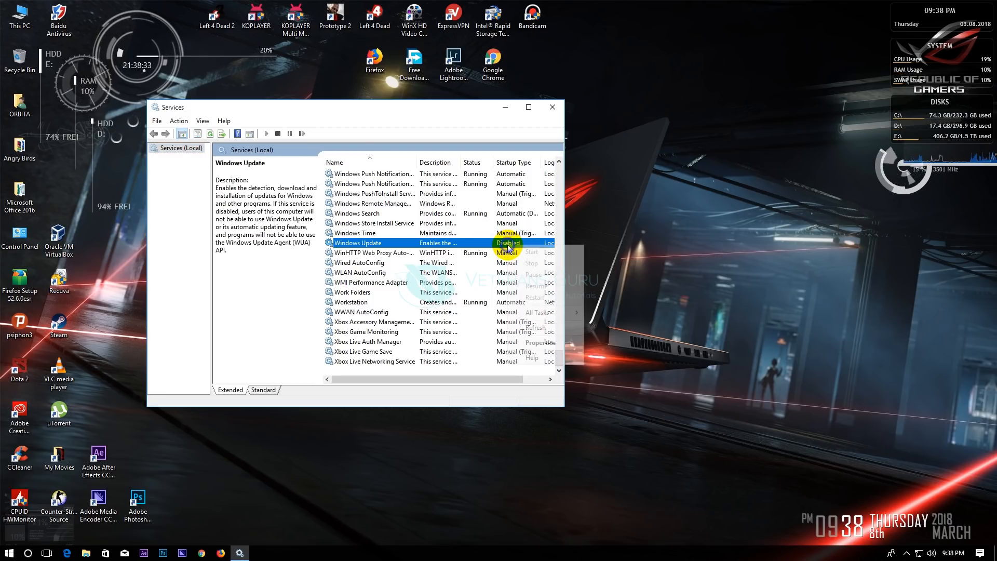
In Windows Update's properties, set the startup type to Disabled.
{"action": "left_click", "coordinate": [535, 343]}
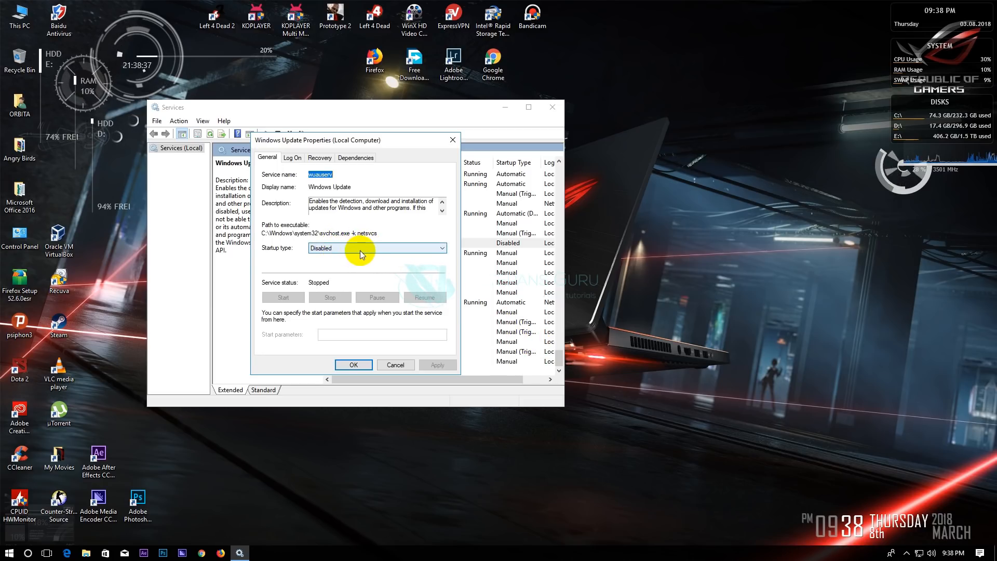
{"action": "left_click", "coordinate": [438, 247]}
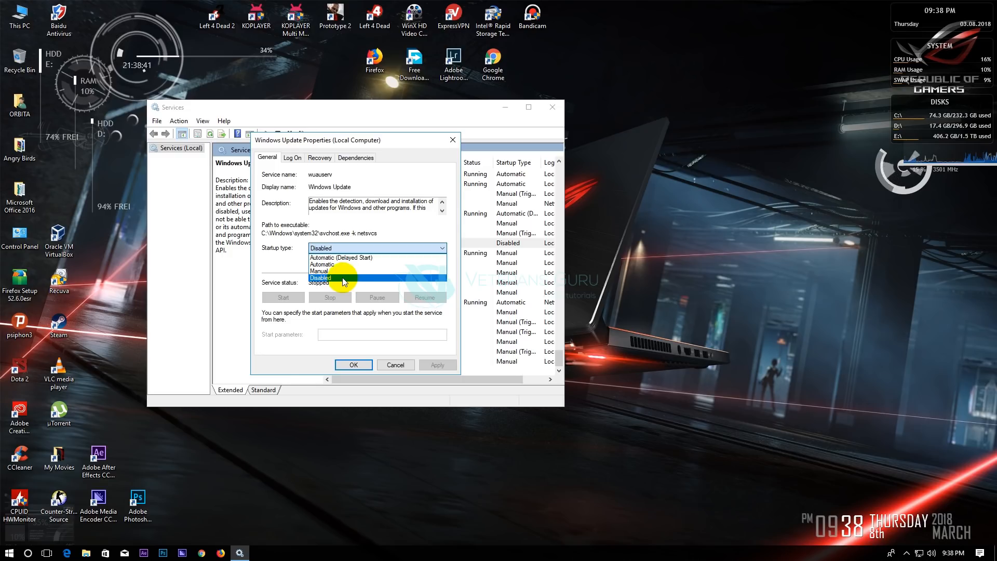
{"action": "left_click", "coordinate": [335, 278]}
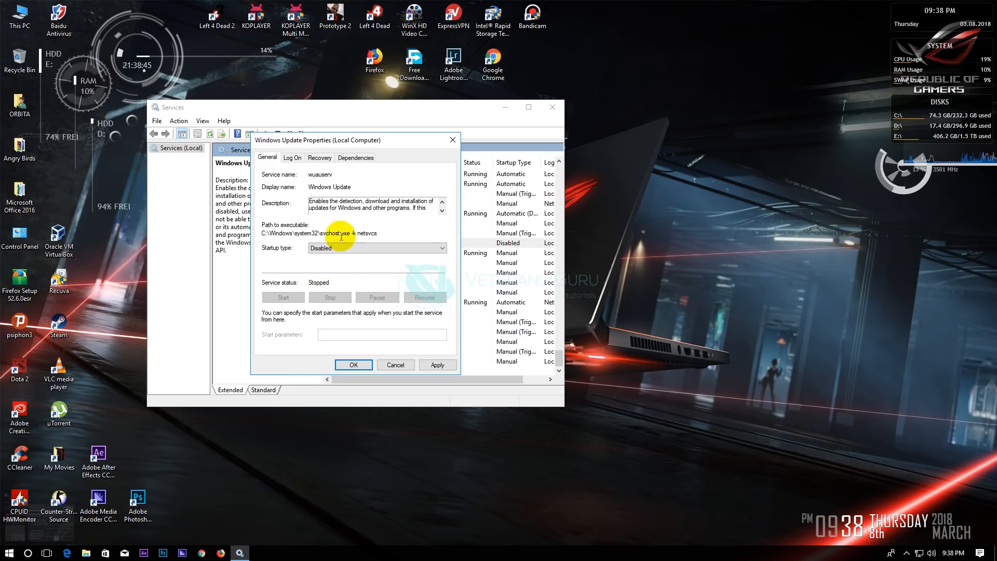
On the Recovery tab set failures to Take No Action with a 9999-day reset, then apply and save.
{"action": "left_click", "coordinate": [320, 158]}
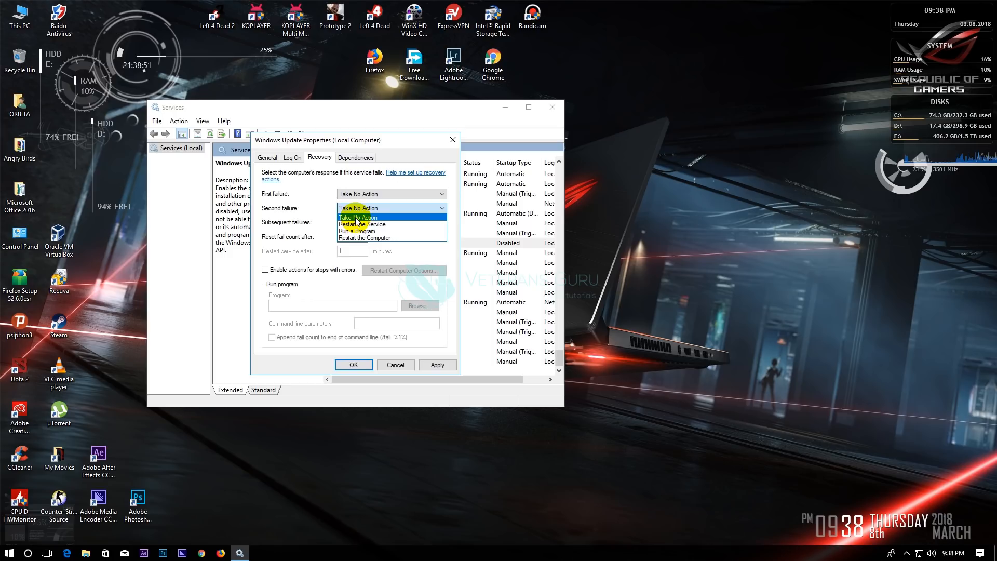
{"action": "left_click", "coordinate": [392, 222]}
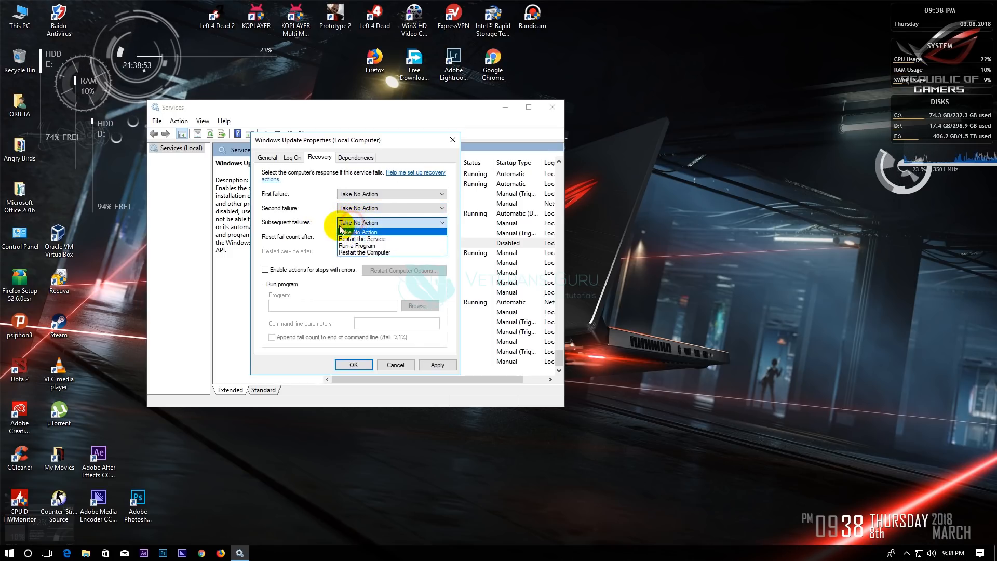
{"action": "type", "text": "9999"}
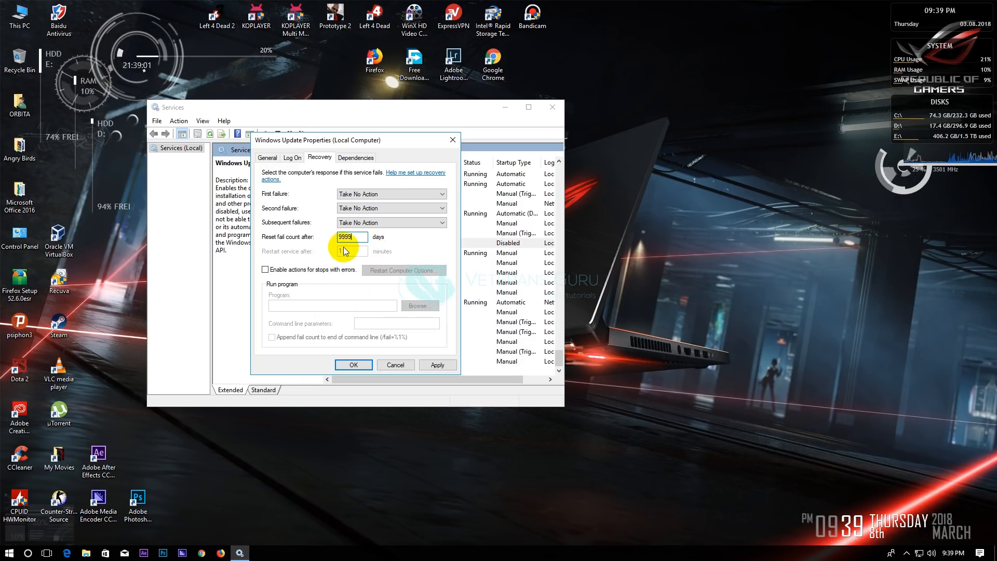
{"action": "left_click", "coordinate": [437, 365]}
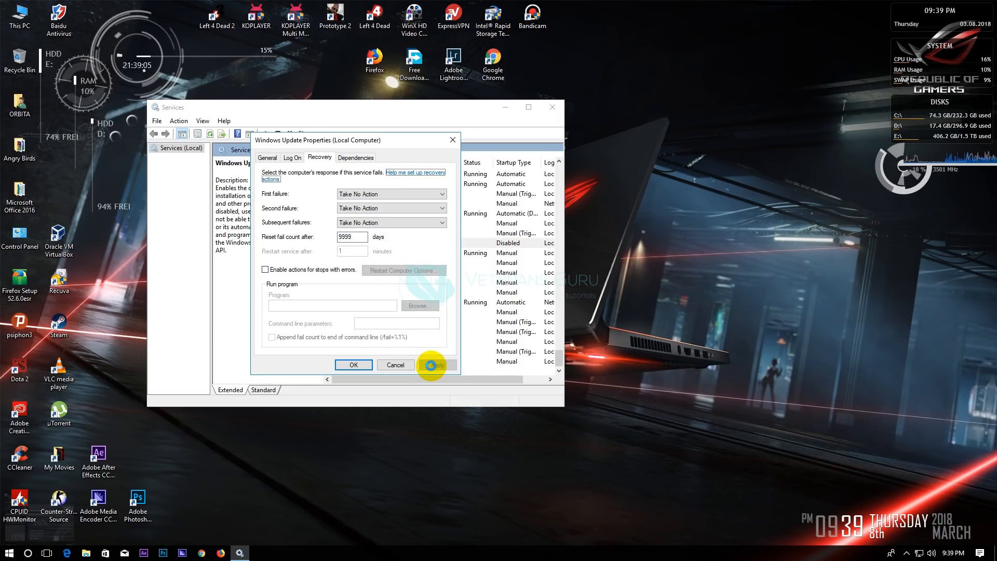
{"action": "left_click", "coordinate": [353, 364]}
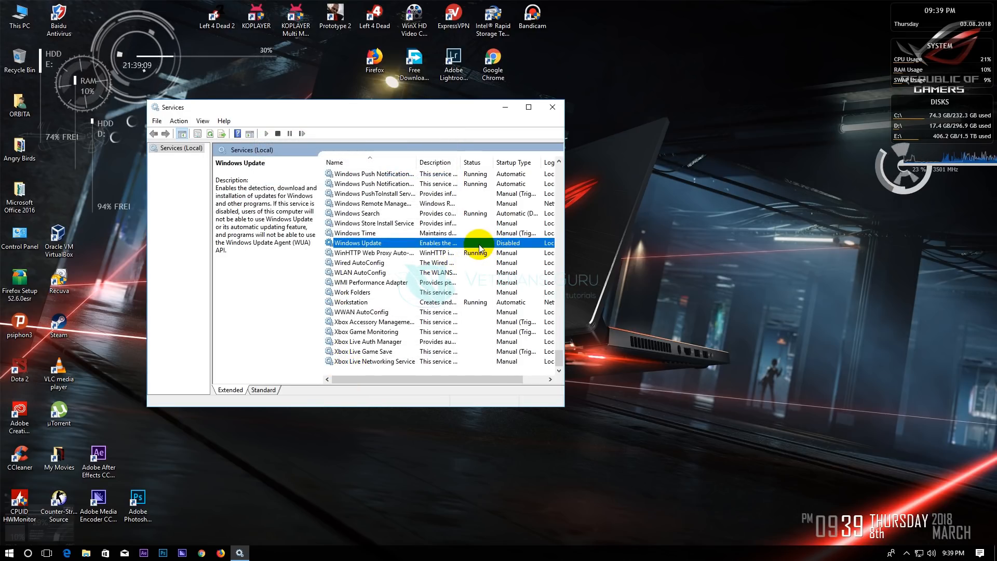
Close Services and launch the Local Group Policy Editor by searching 'gpsedit.msc'.
{"action": "left_click", "coordinate": [553, 107]}
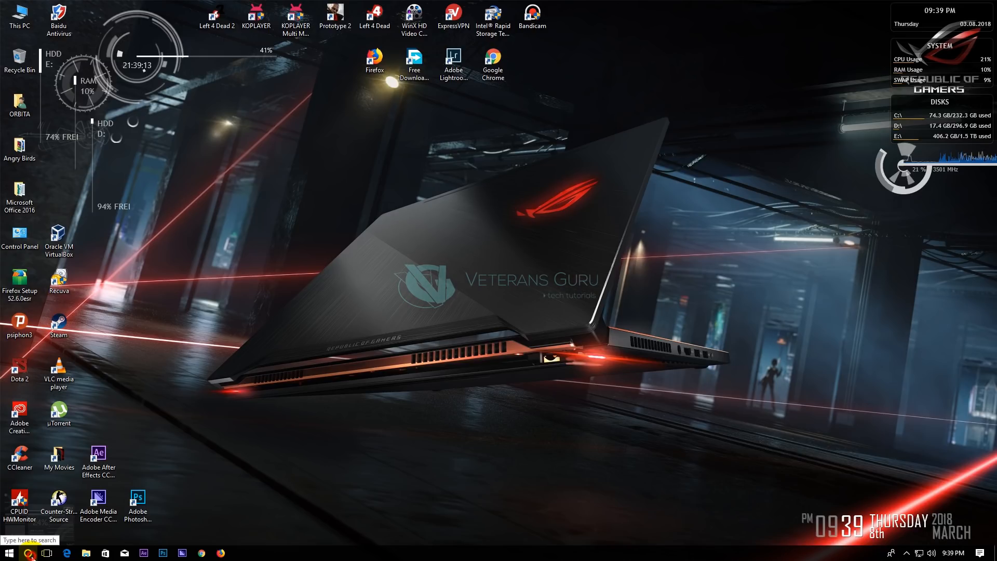
{"action": "type", "text": "gpsedit.msc"}
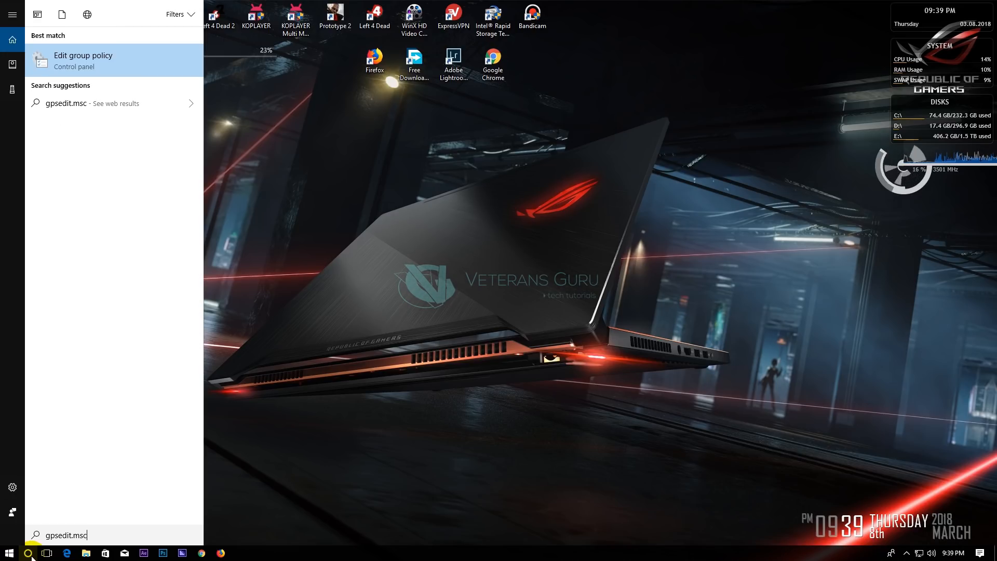
{"action": "left_click", "coordinate": [82, 60]}
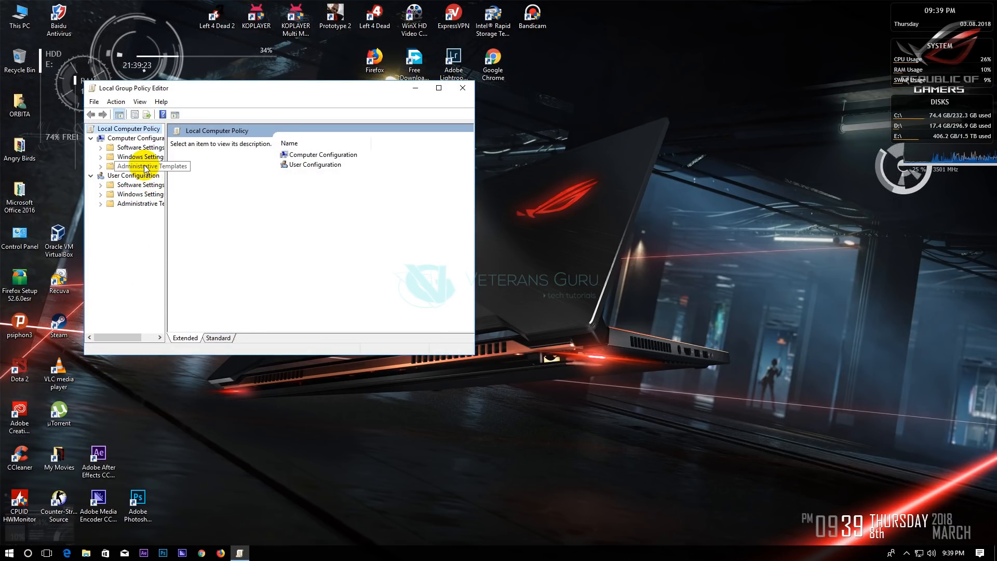
Expand Computer Configuration > Administrative Templates > Windows Components down to Windows Update.
{"action": "left_click", "coordinate": [152, 165]}
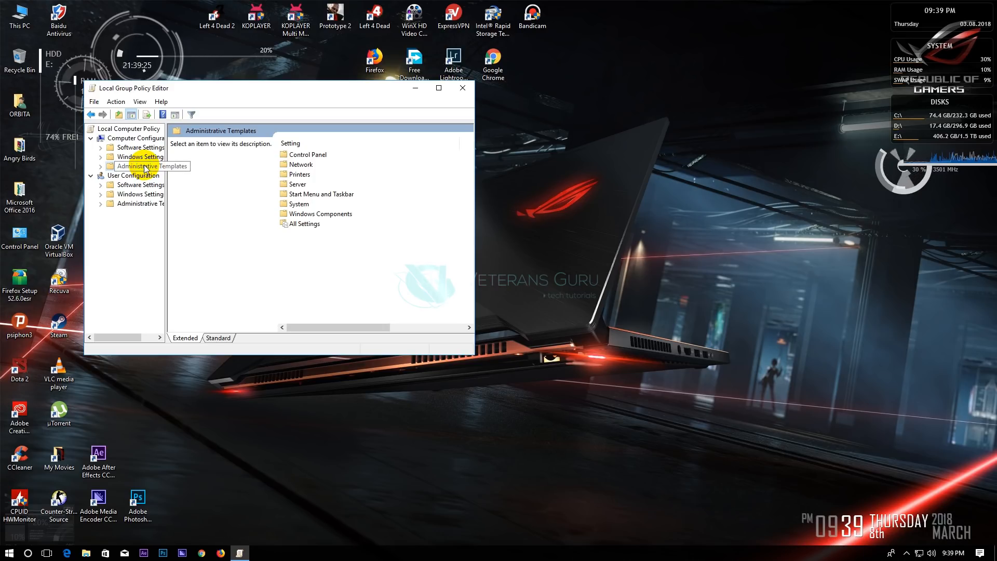
{"action": "left_click", "coordinate": [136, 221]}
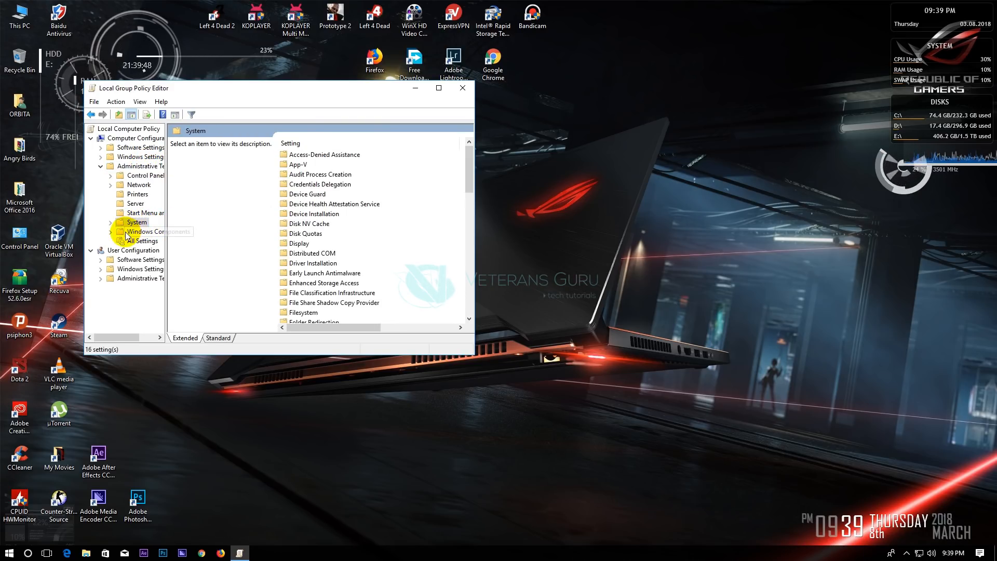
{"action": "left_click", "coordinate": [144, 231]}
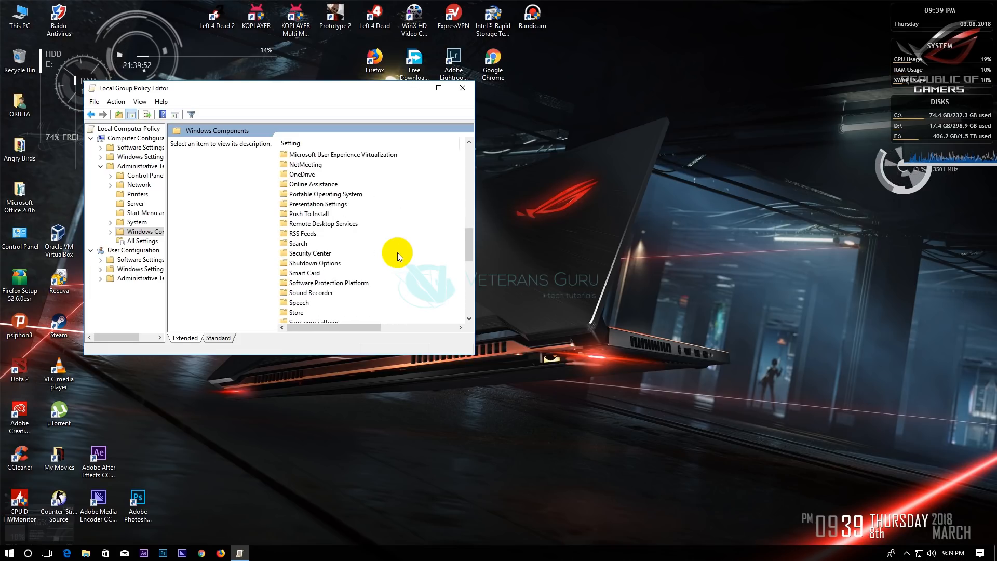
{"action": "scroll", "scroll_direction": "down", "scroll_amount": 3}
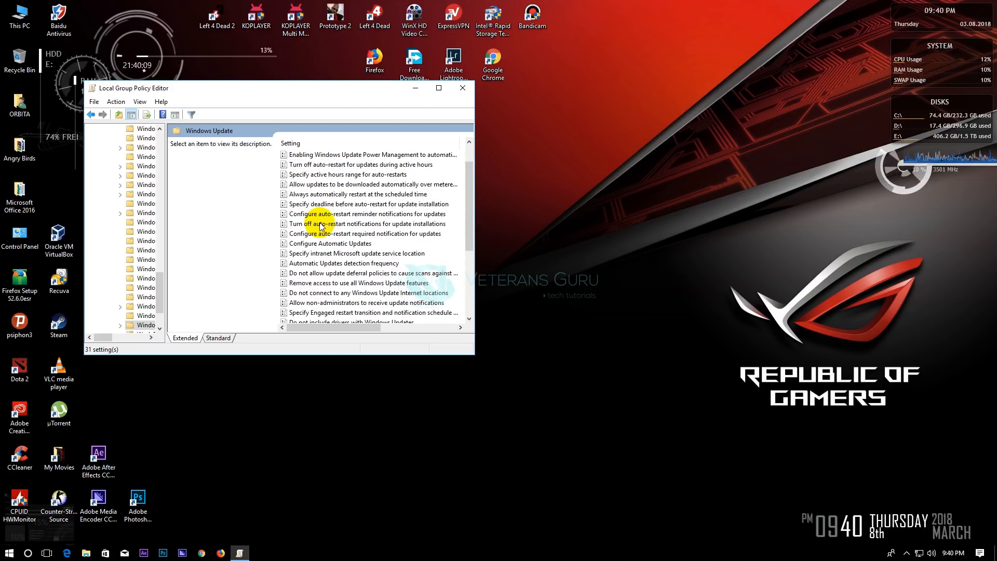
{"action": "mouse_move", "coordinate": [322, 198]}
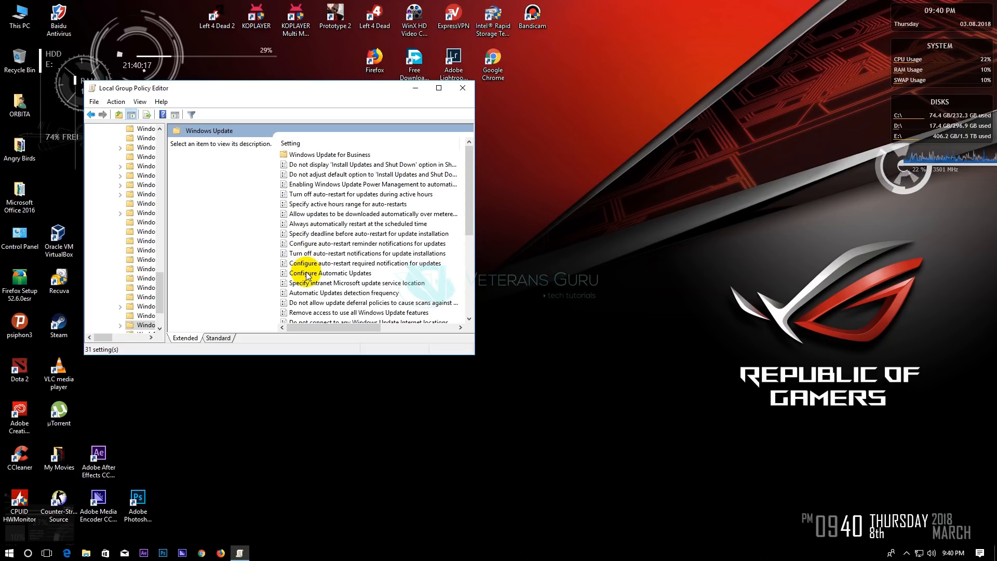
Set the Configure Automatic Updates policy to Disabled and confirm.
{"action": "double_click", "coordinate": [330, 272]}
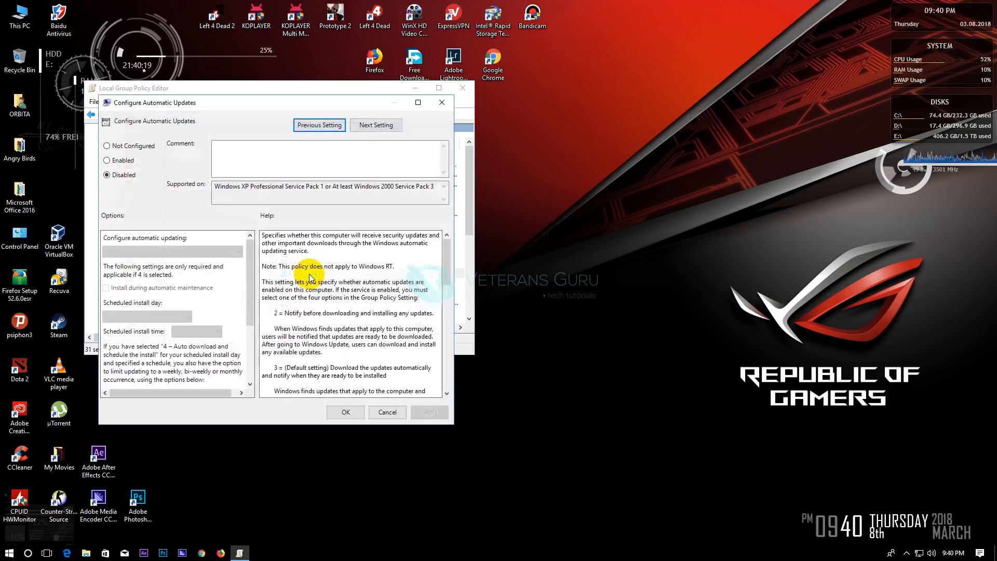
{"action": "left_click", "coordinate": [123, 175]}
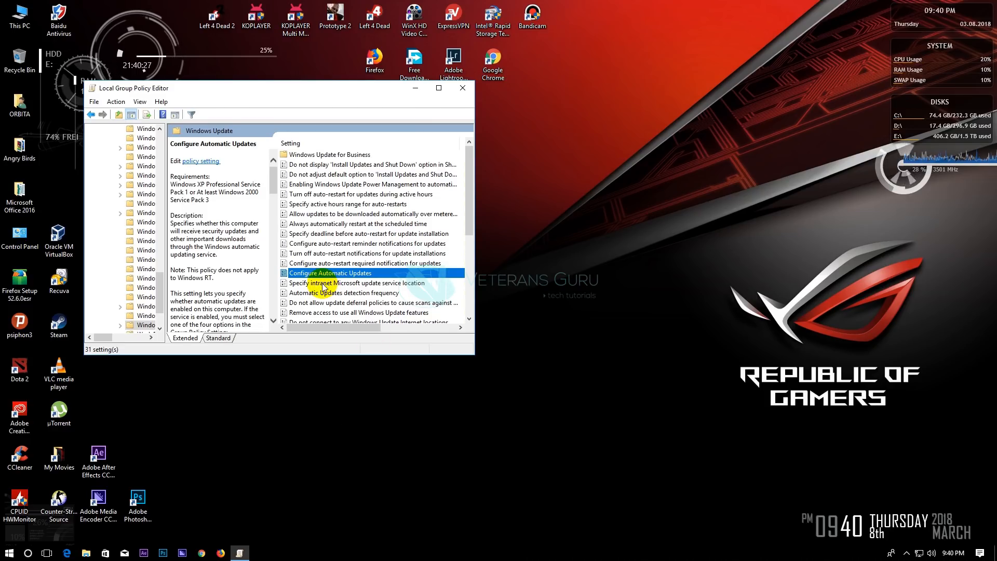
{"action": "mouse_move", "coordinate": [389, 106]}
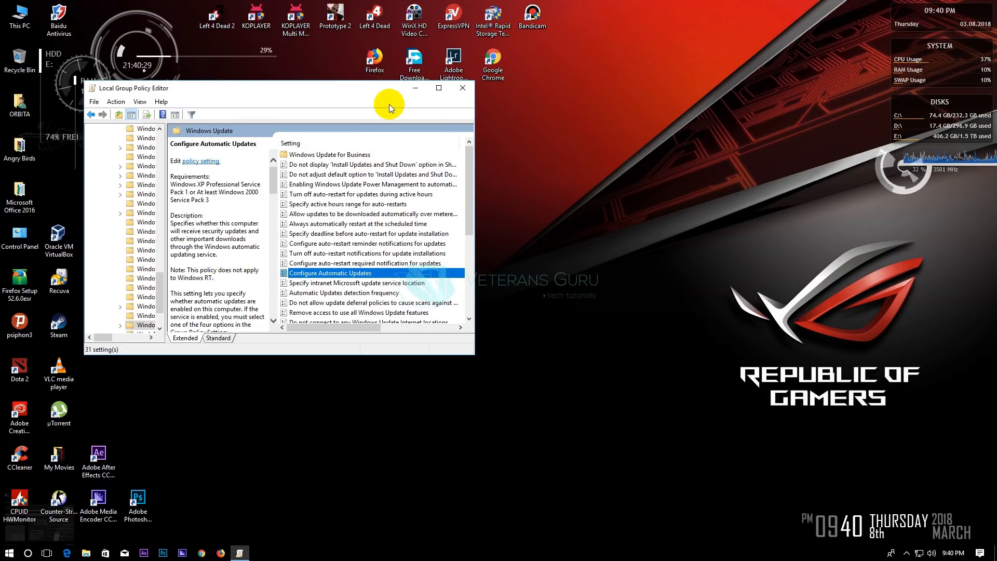
{"action": "mouse_move", "coordinate": [155, 297]}
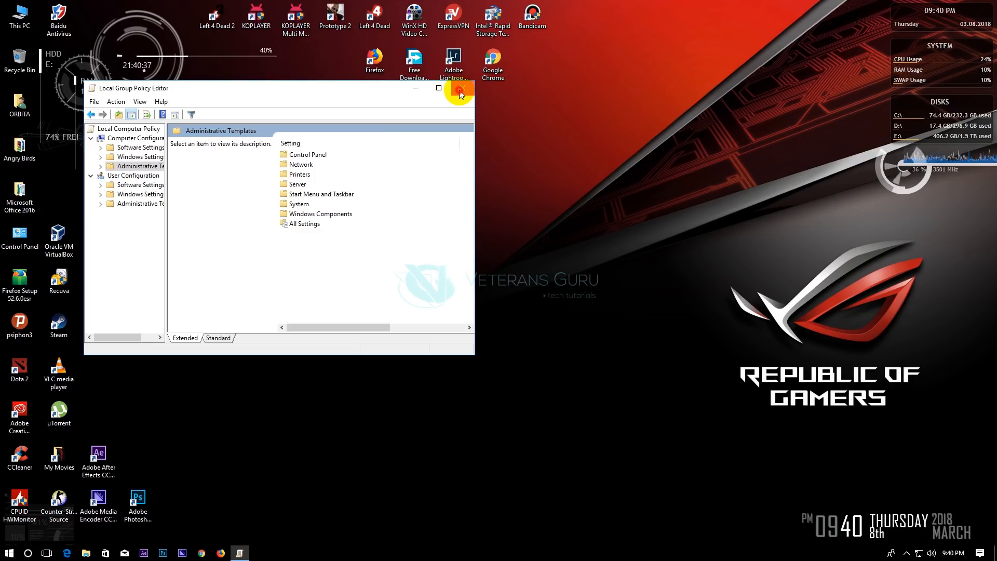
Close the Group Policy Editor and refresh the desktop from its shortcut menu.
{"action": "left_click", "coordinate": [461, 92]}
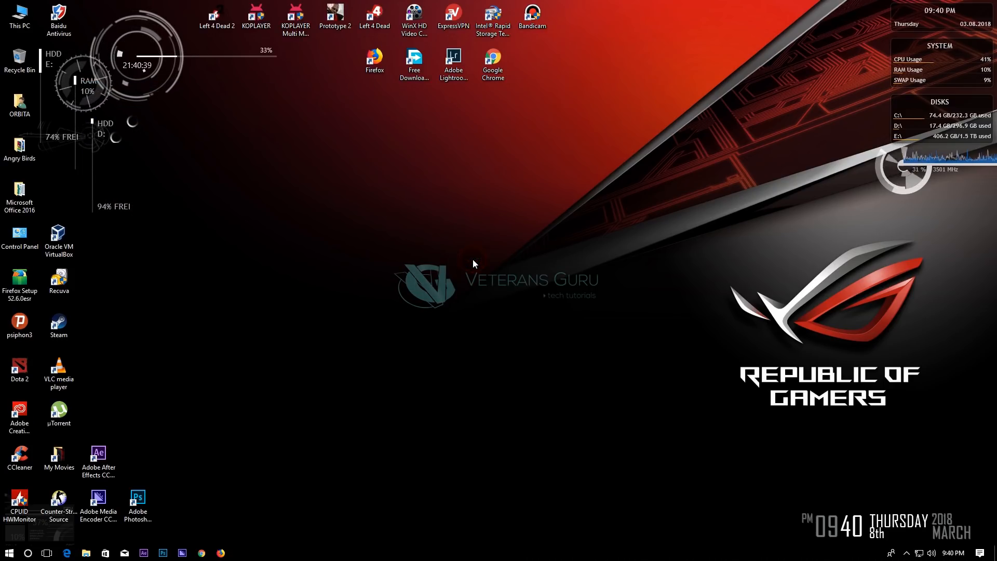
{"action": "right_click", "coordinate": [473, 262]}
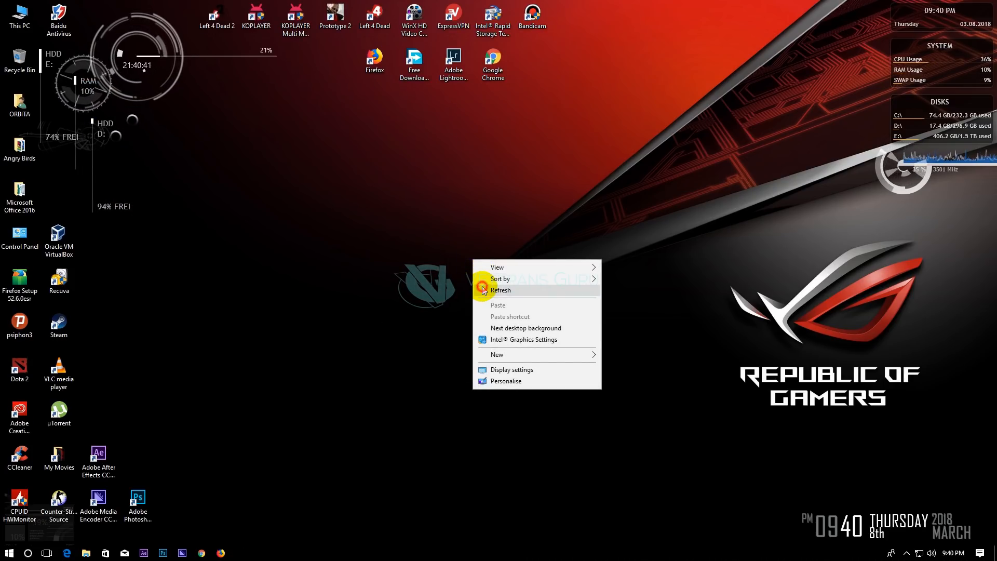
{"action": "left_click", "coordinate": [500, 291]}
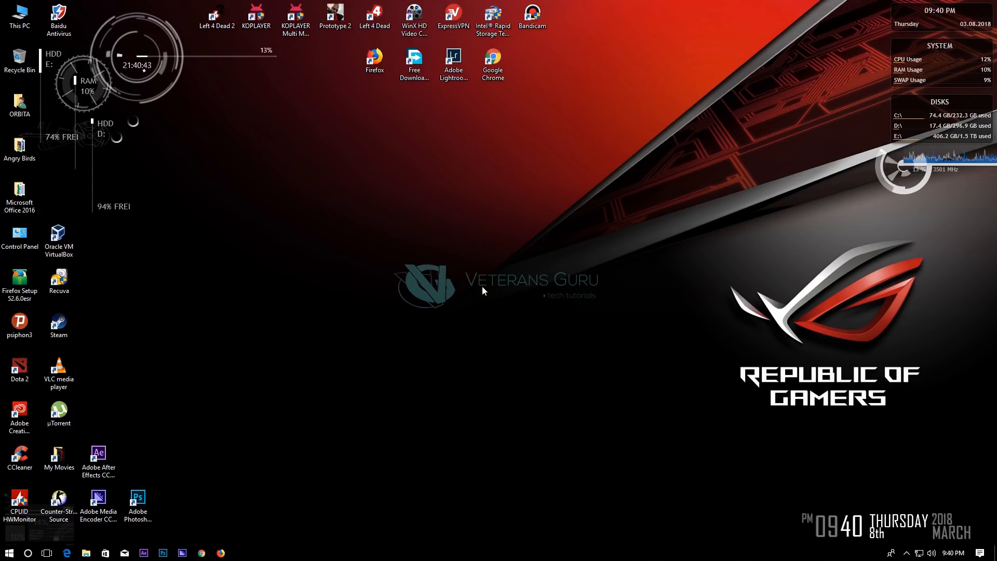